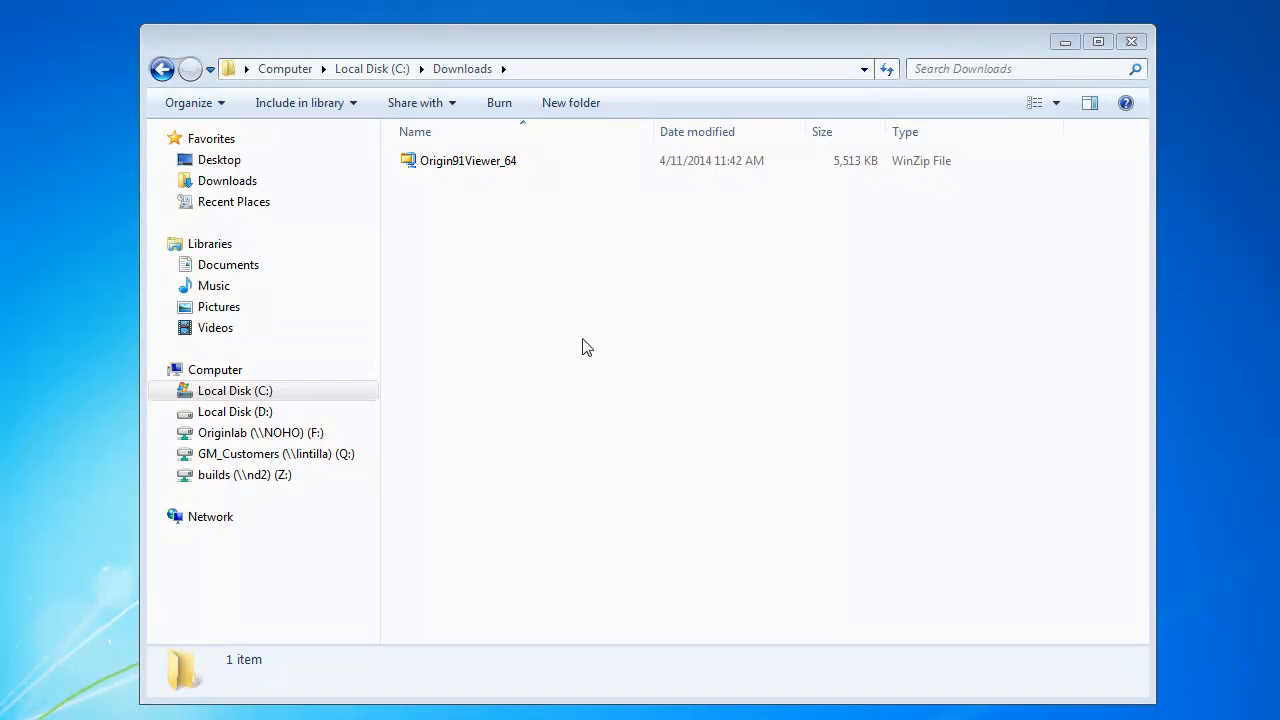
Step: Extract Origin91Viewer_64.exe from the downloaded archive to the Desktop
double_click(468, 160)
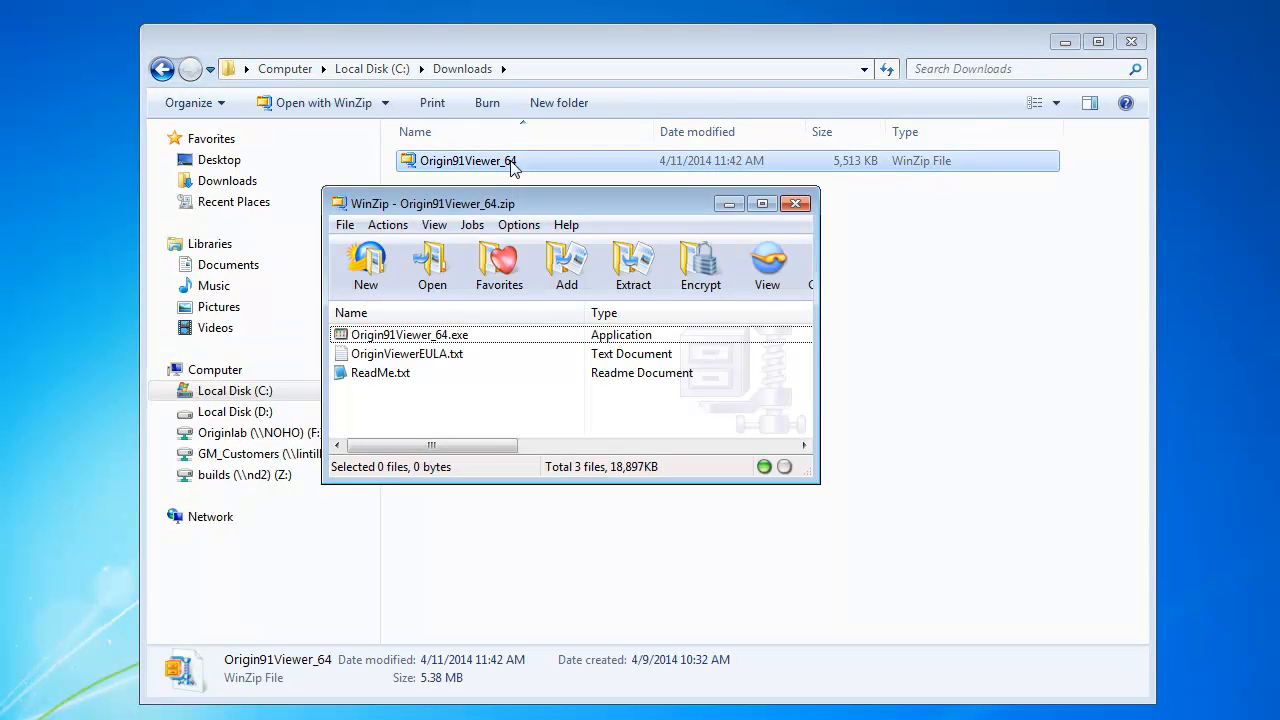
left_click(409, 334)
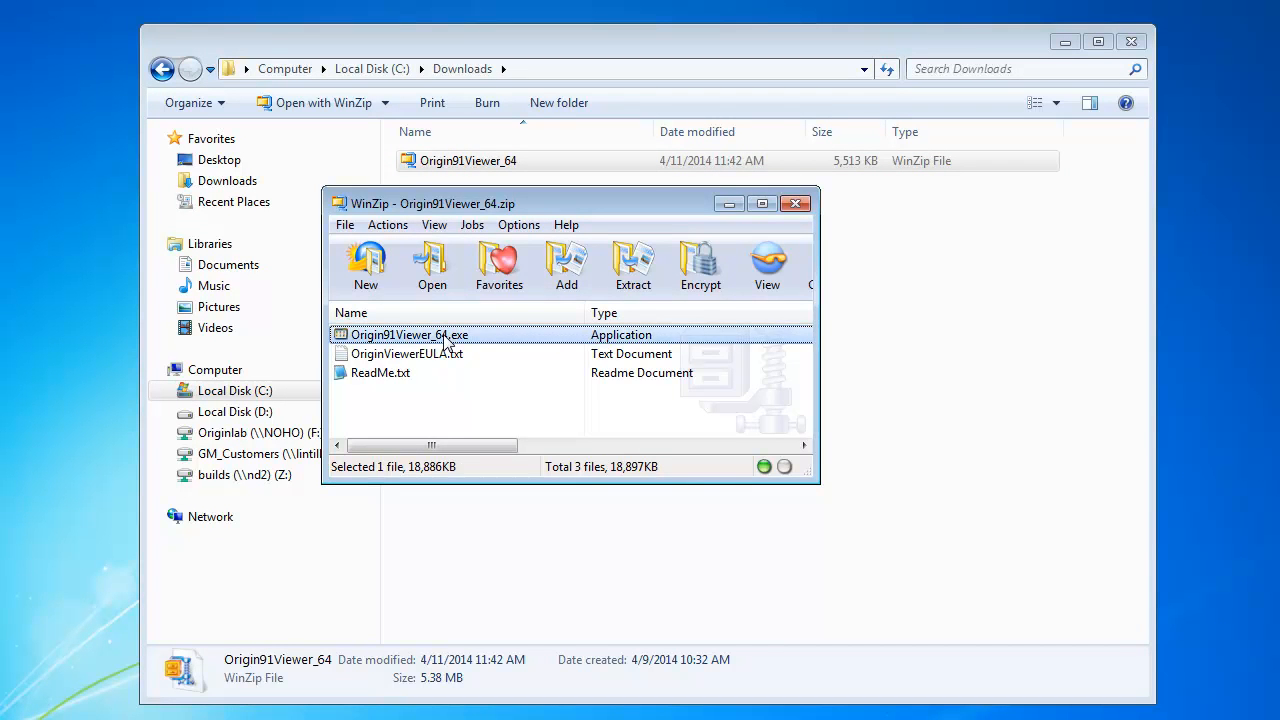
mouse_move(633, 265)
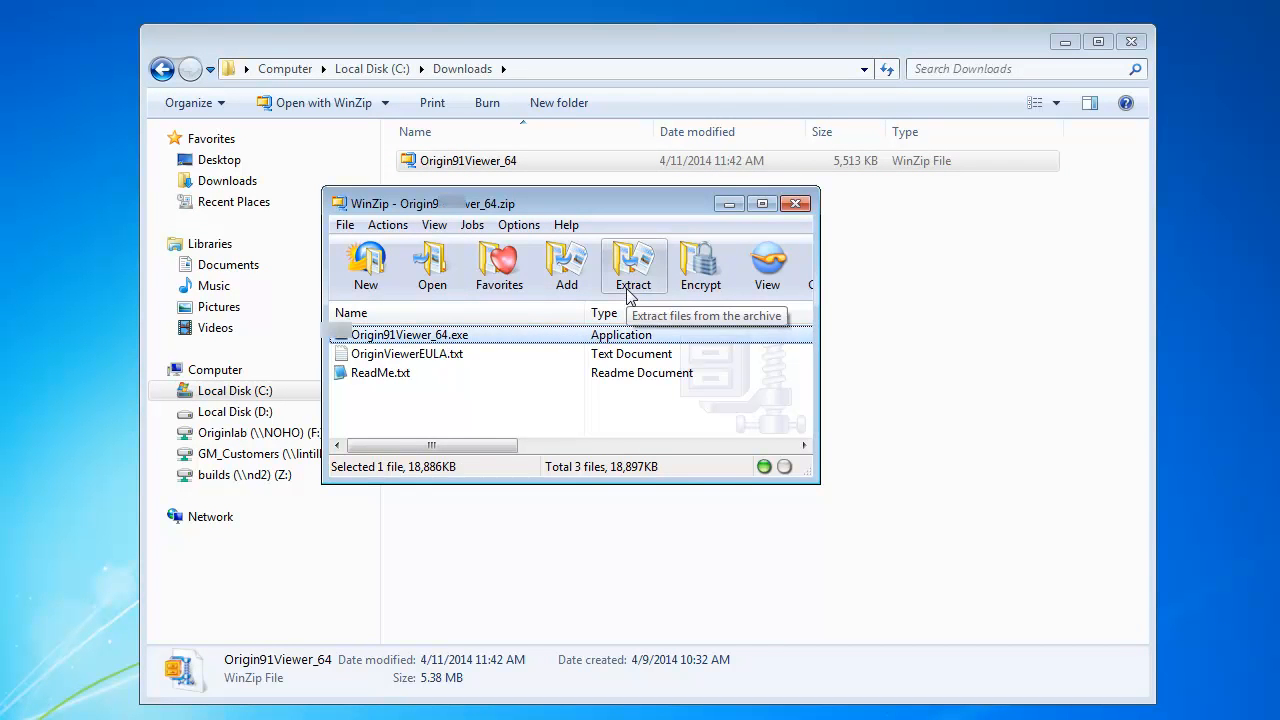
left_click(633, 265)
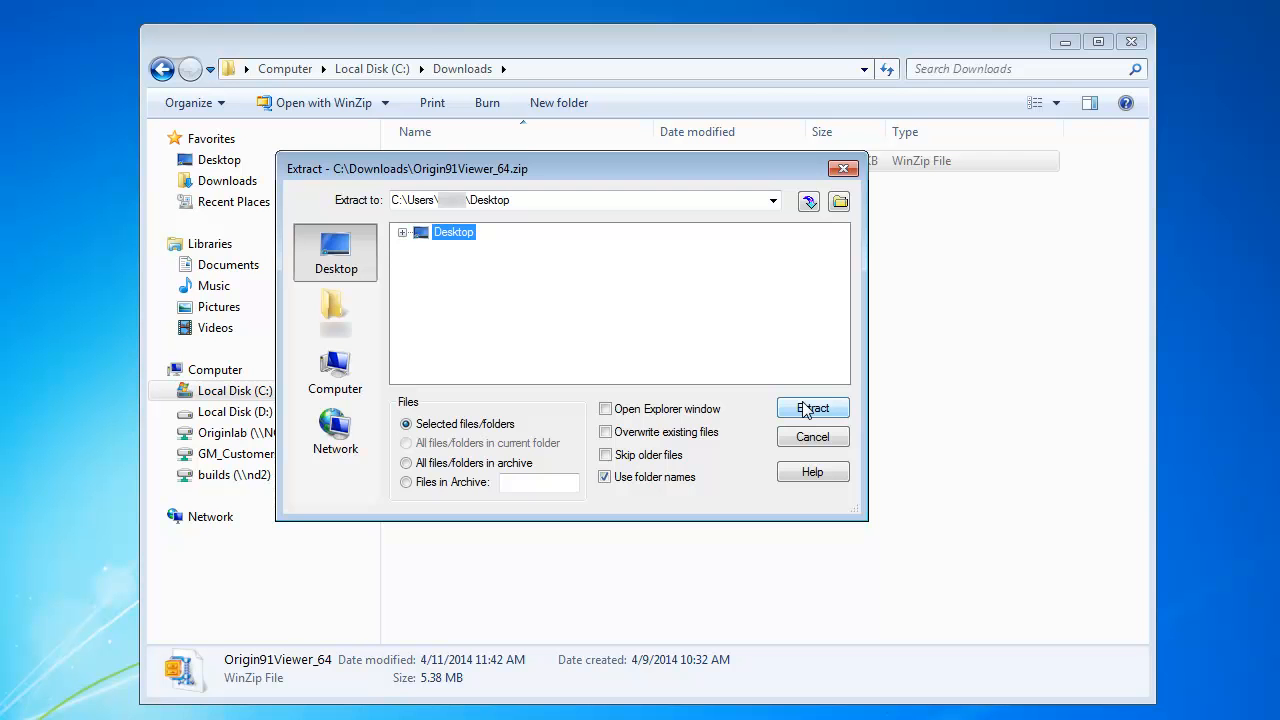
left_click(812, 408)
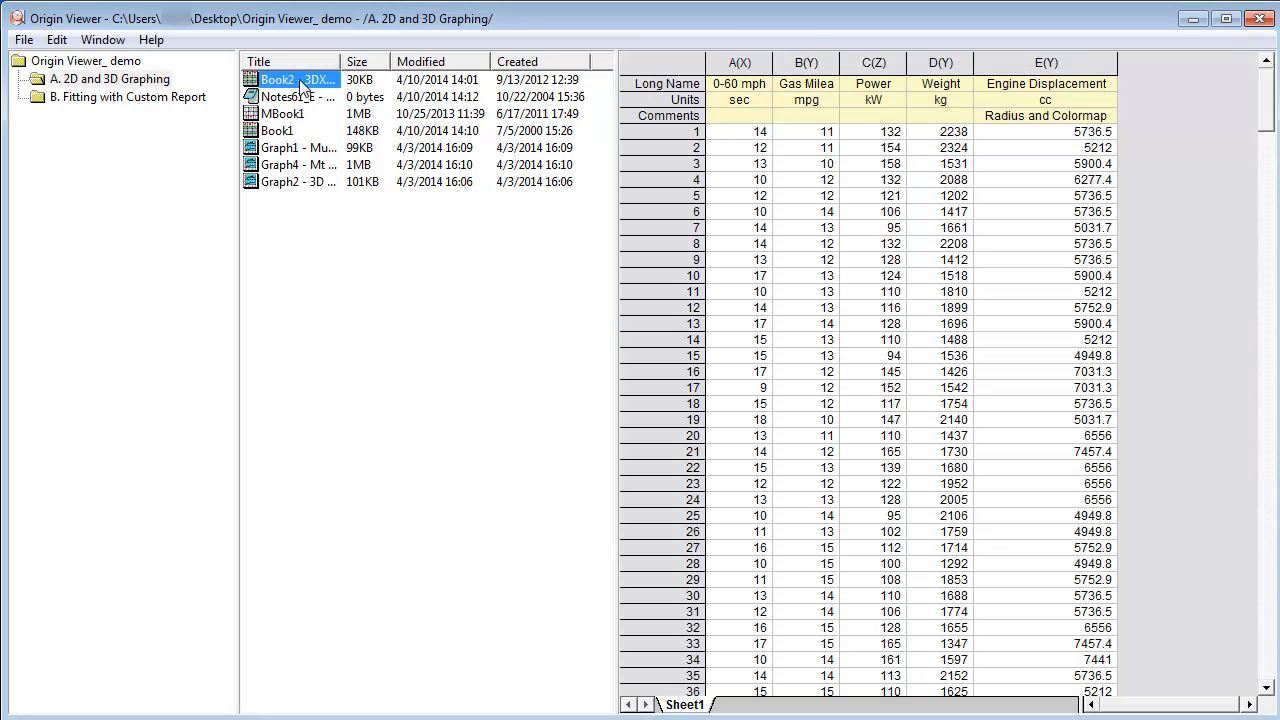
Step: Preview the OpenGL notes, the Effect of Drain Parameters graph, and the two-layer 3D surface
left_click(295, 97)
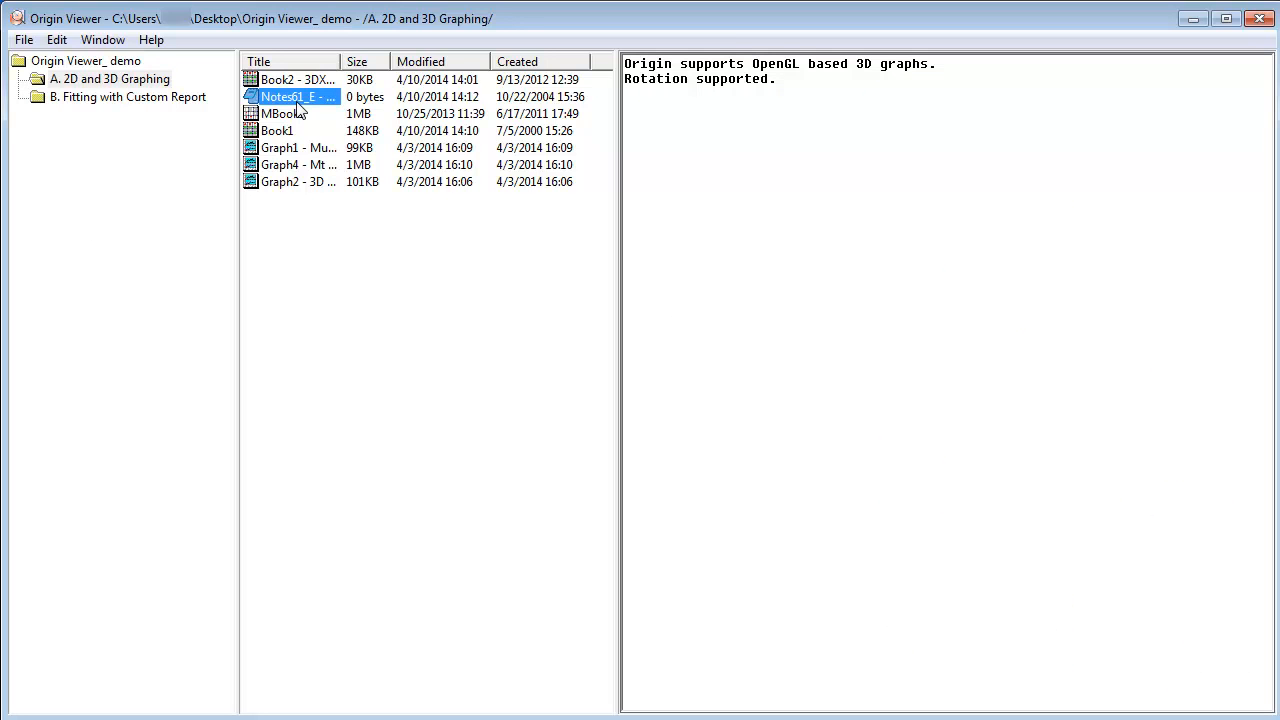
double_click(281, 113)
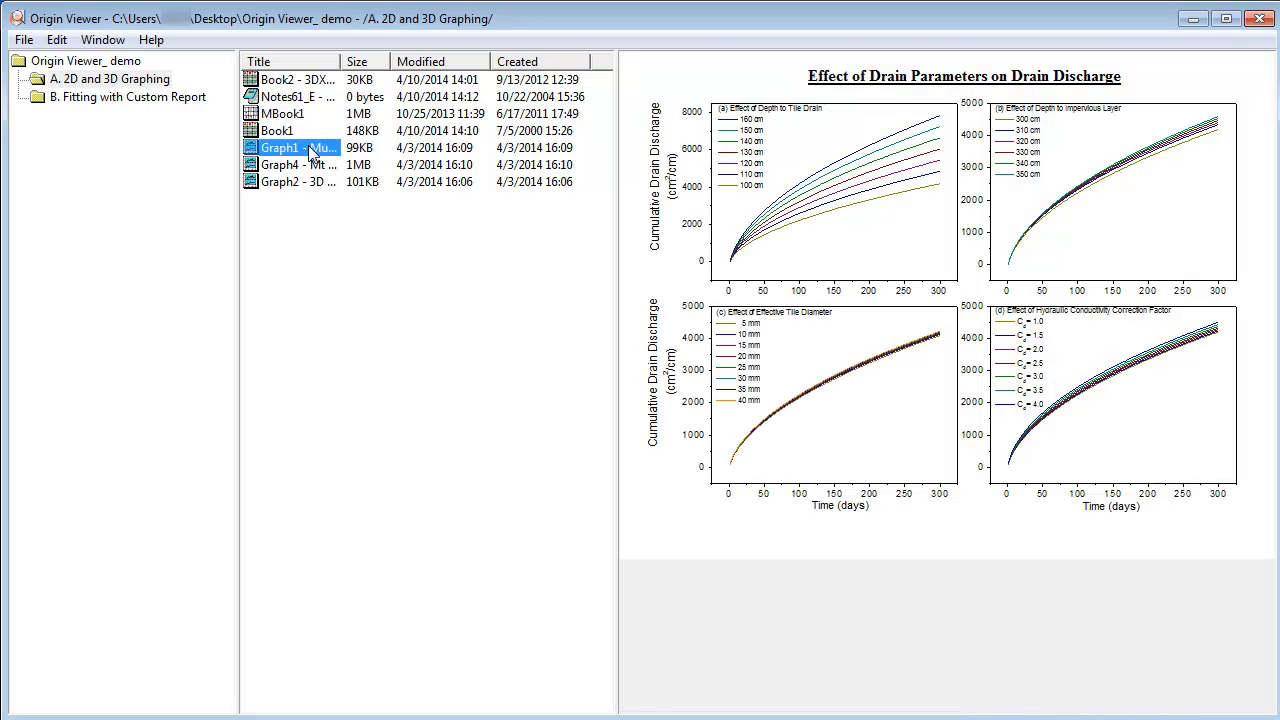
left_click(290, 164)
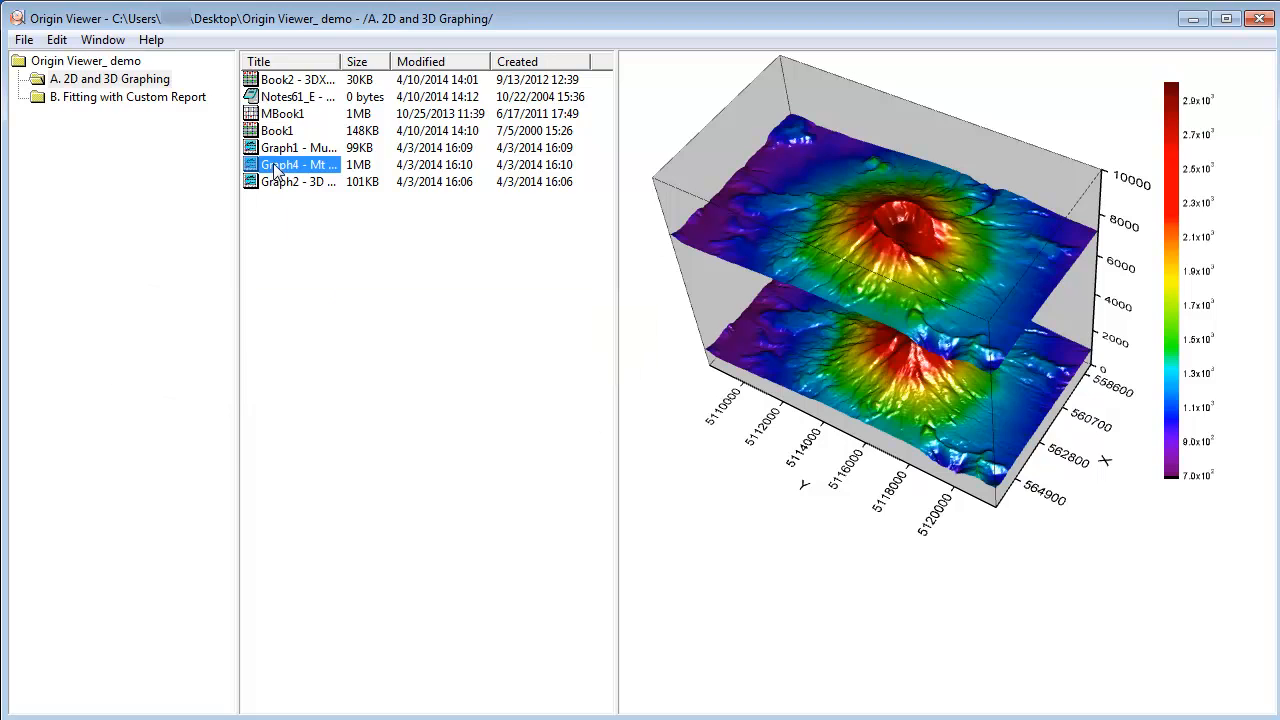
Step: Float the Mt St Helens and 3D Scatter with Colormap graphs in separate windows
double_click(290, 164)
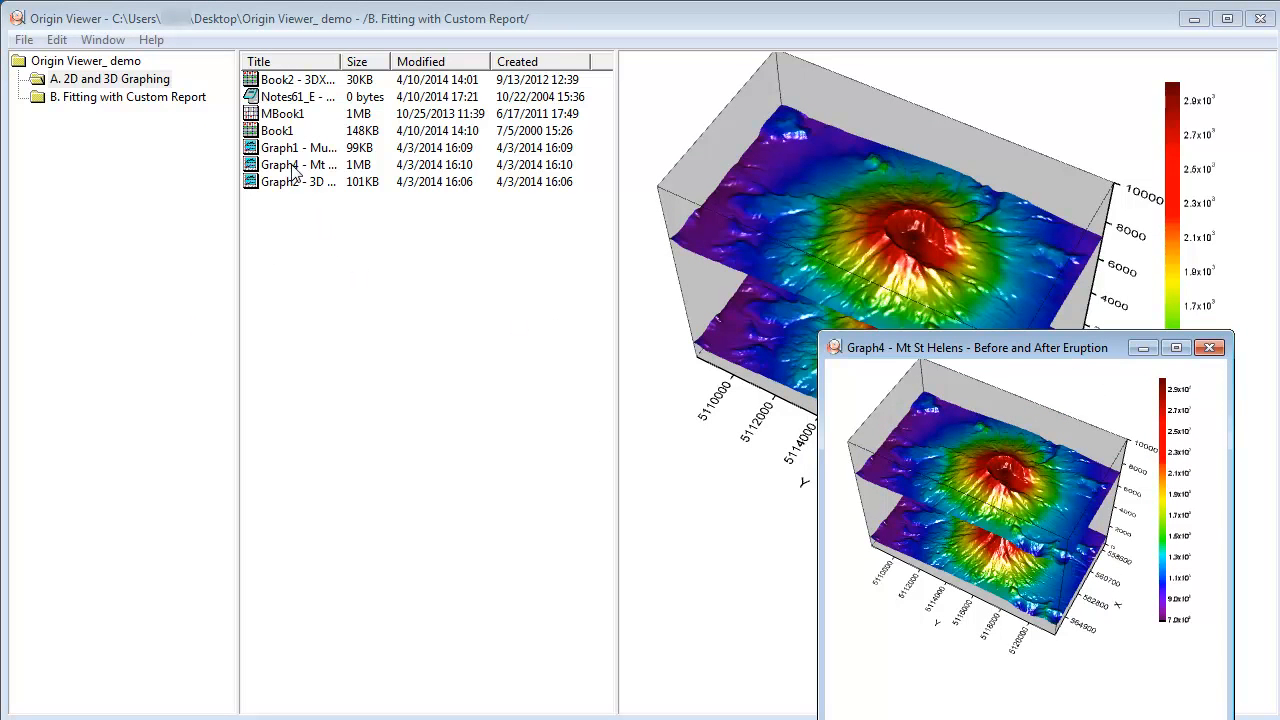
double_click(290, 147)
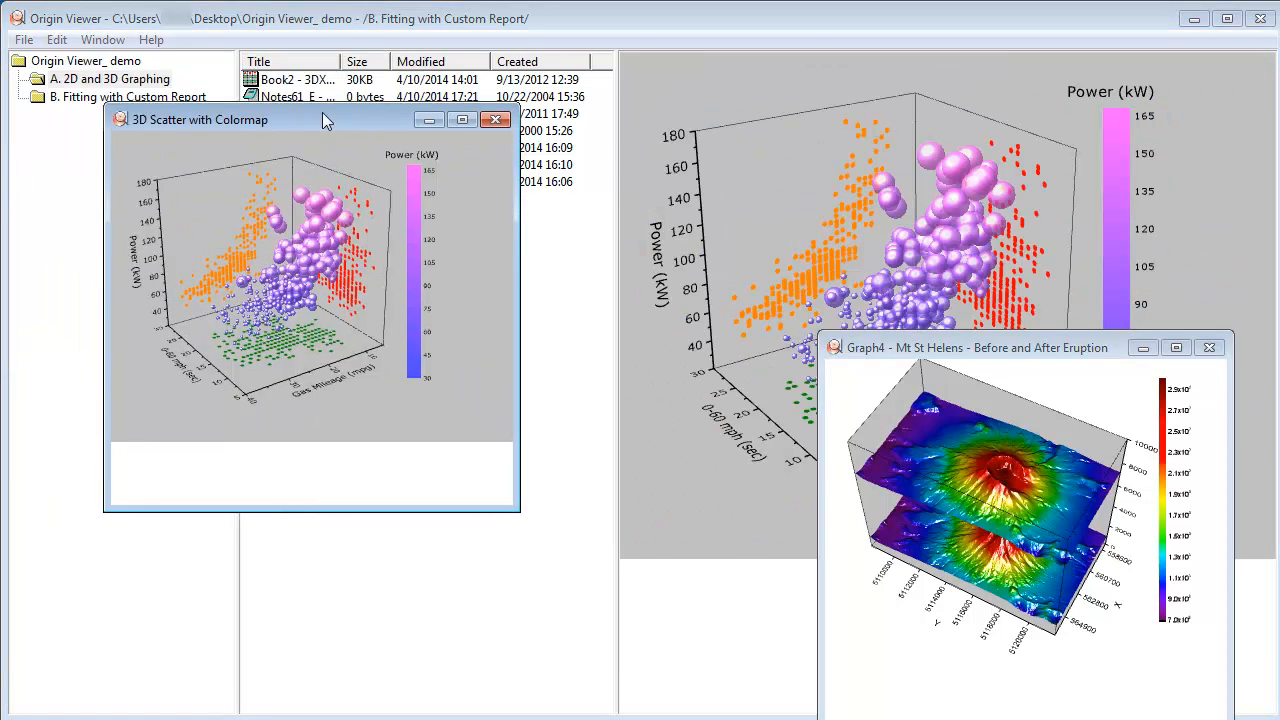
left_click_drag(201, 119, 700, 367)
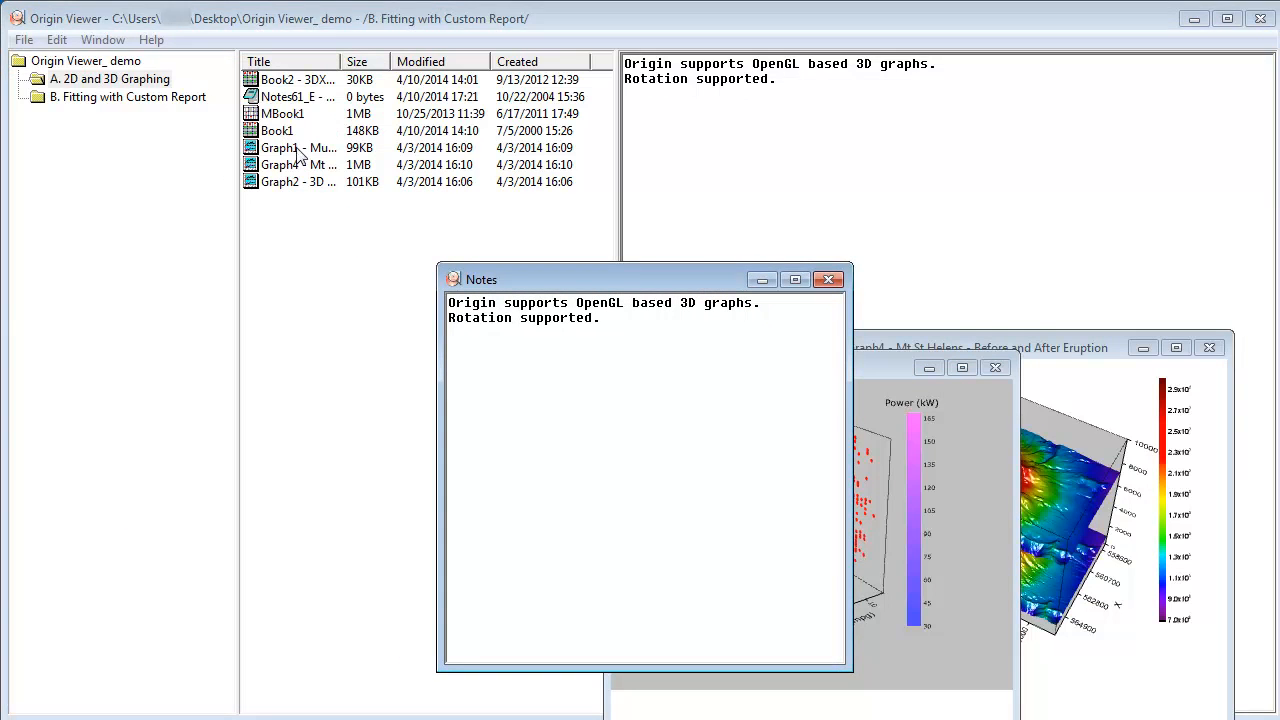
Step: Float the multiple-layer line plot, then close all floating graph and notes windows
double_click(290, 147)
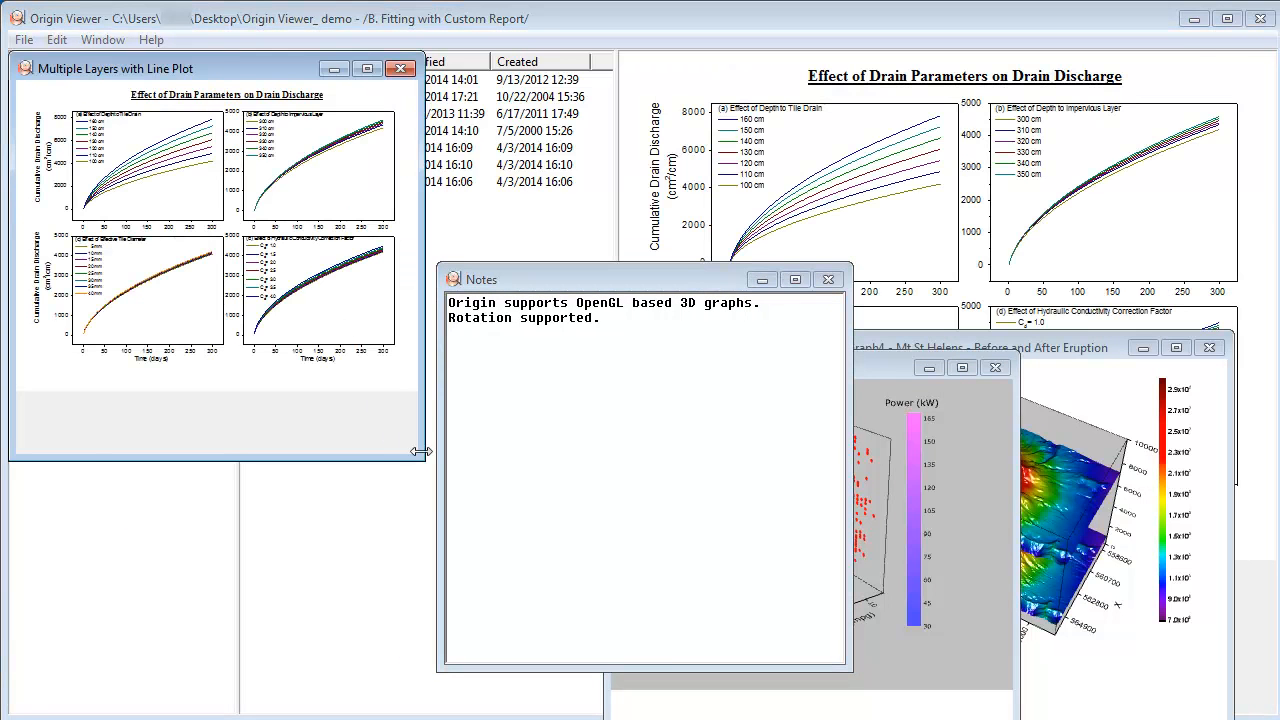
left_click(367, 68)
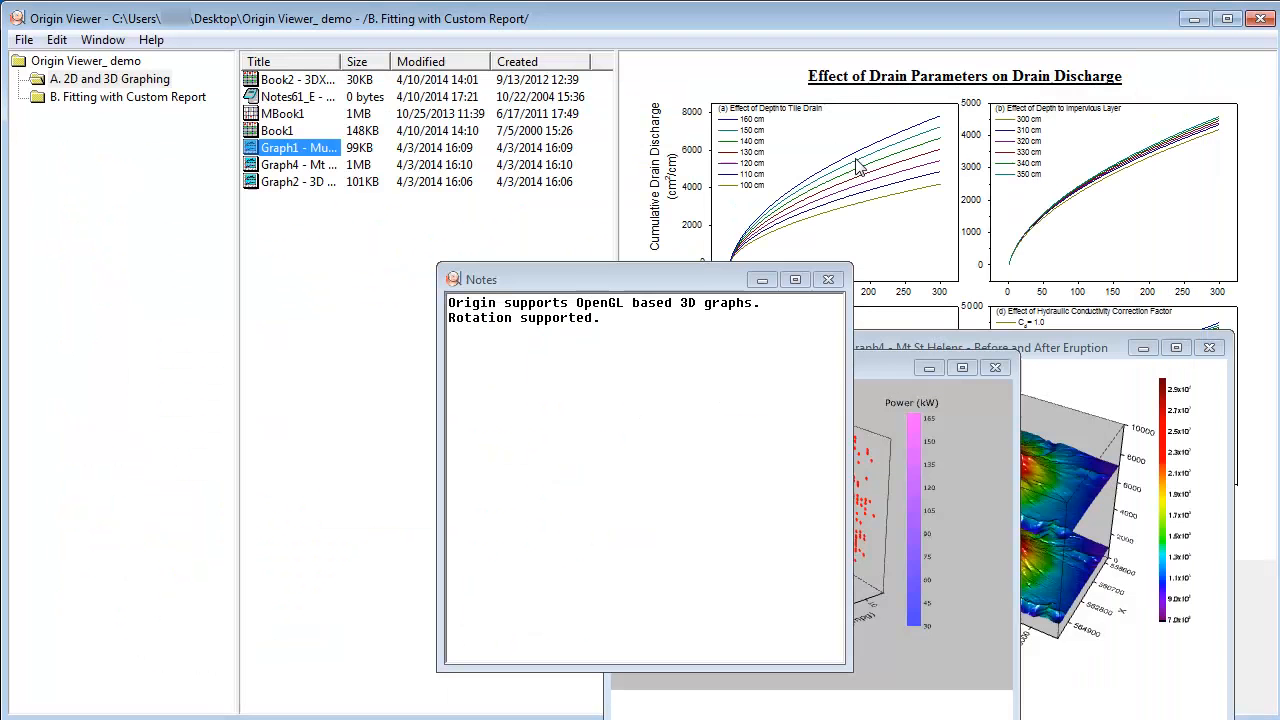
left_click(103, 40)
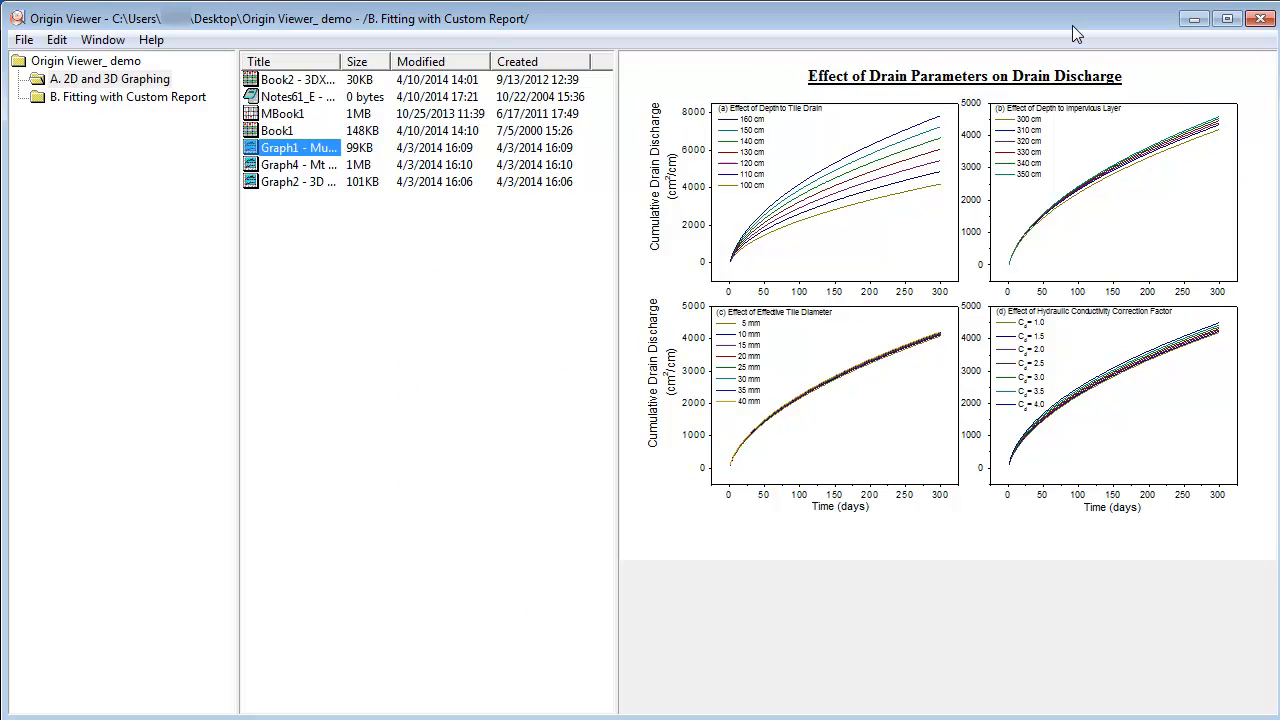
Step: Show the Sensor Output Gauss fit report with Parameters and Statistics sections collapsed
left_click(128, 96)
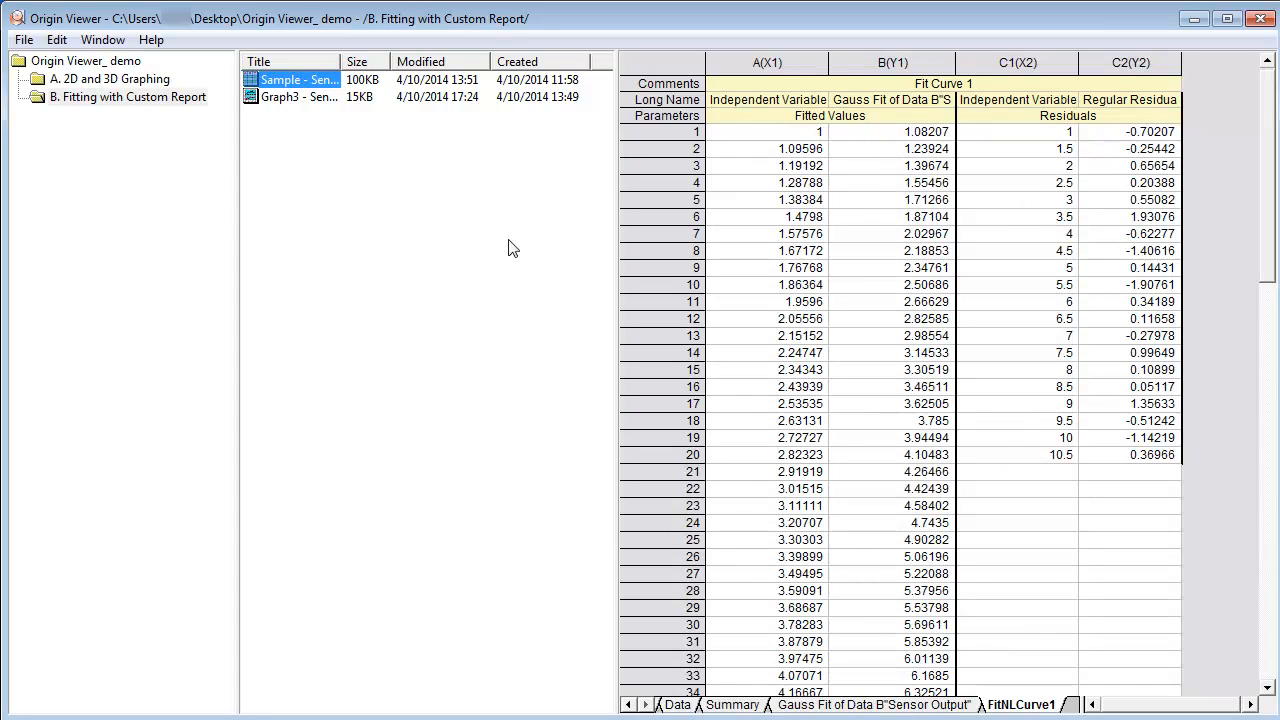
left_click(870, 704)
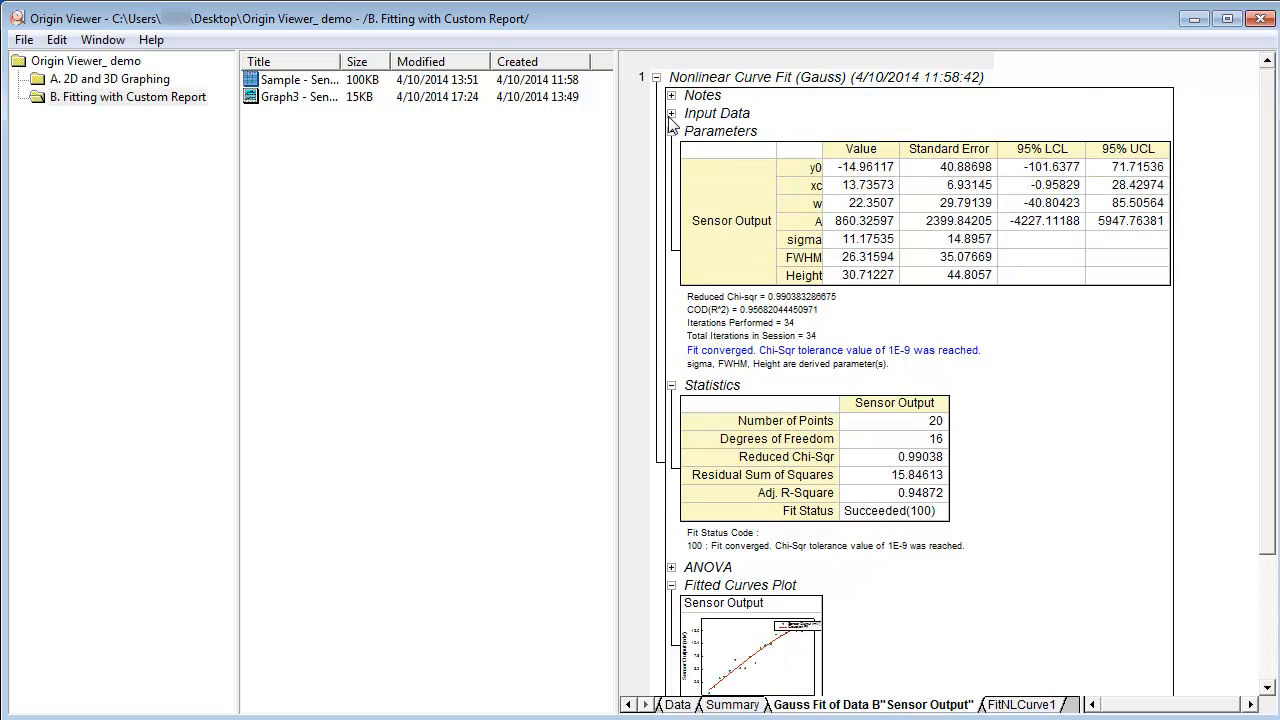
left_click(672, 131)
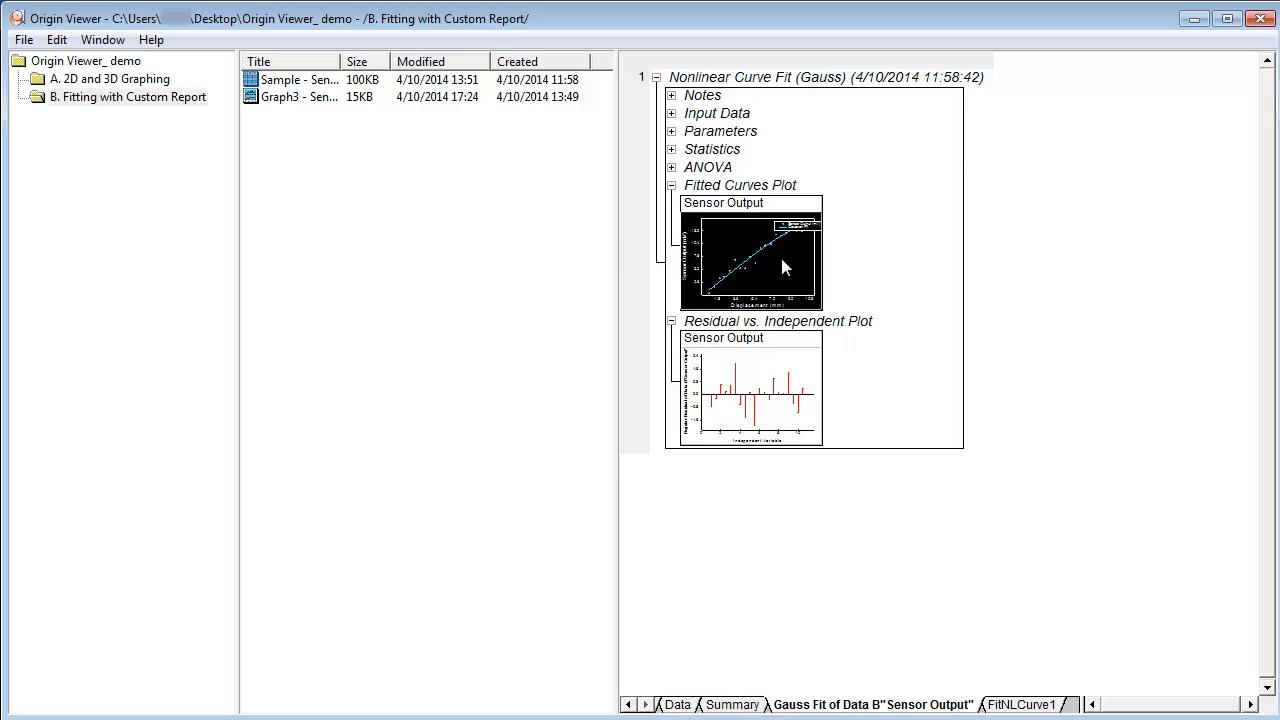
Step: Copy the collapsed Gauss fit report to the clipboard via Edit > Copy
left_click(56, 39)
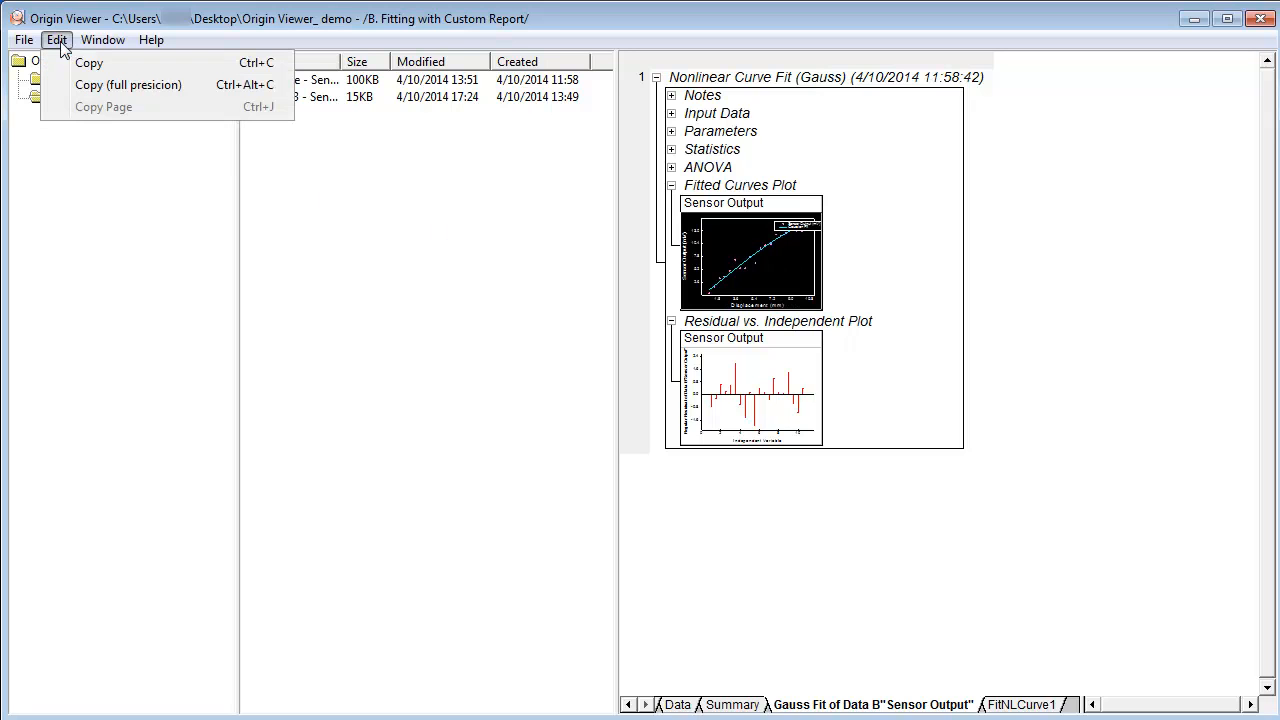
mouse_move(88, 62)
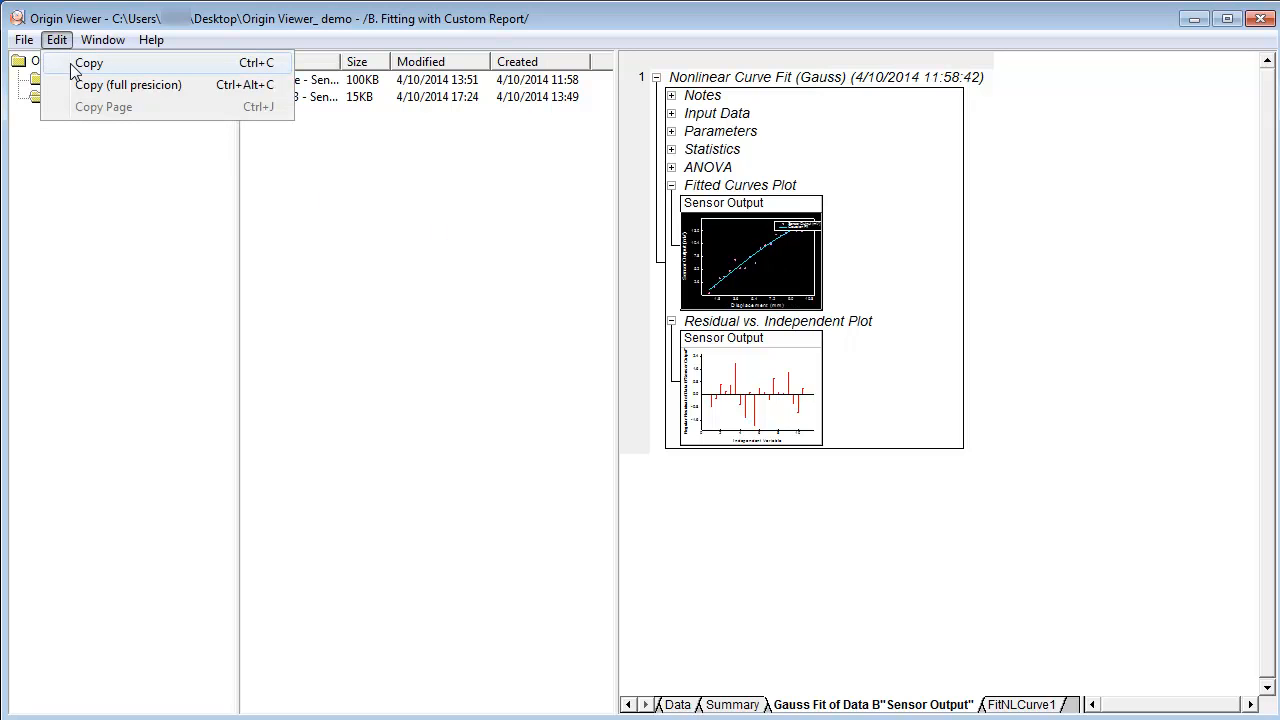
left_click(88, 62)
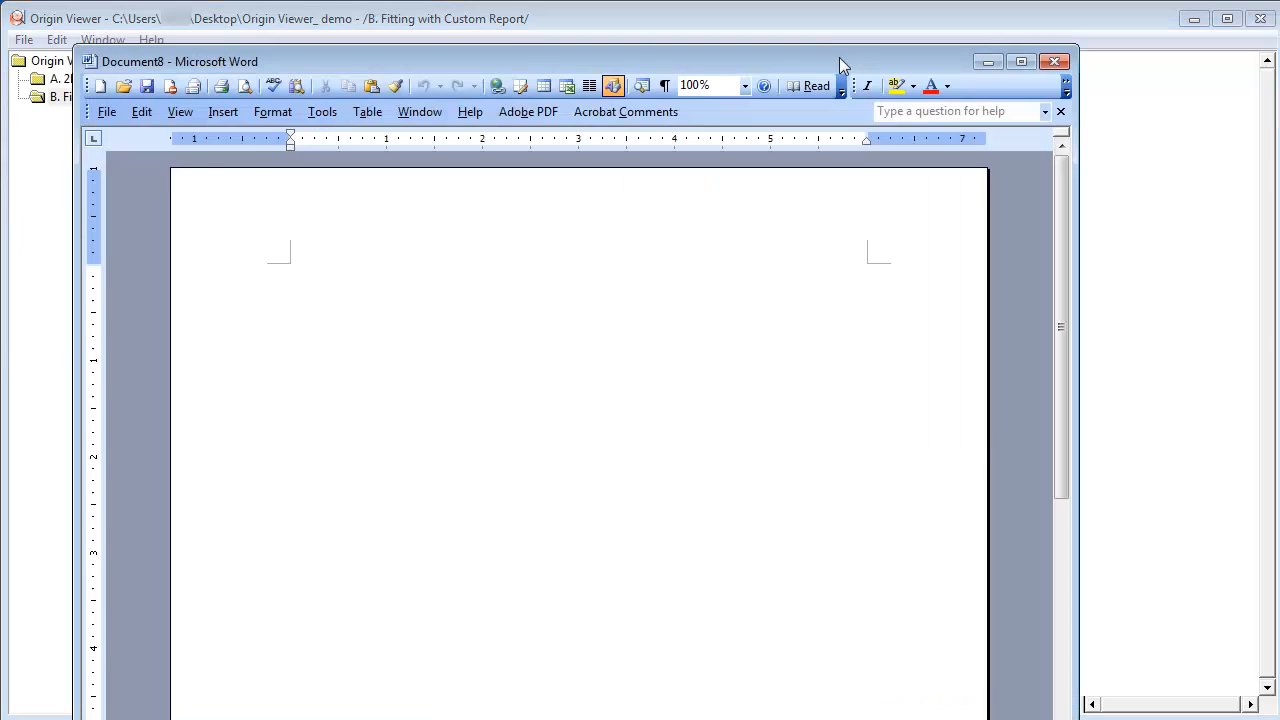